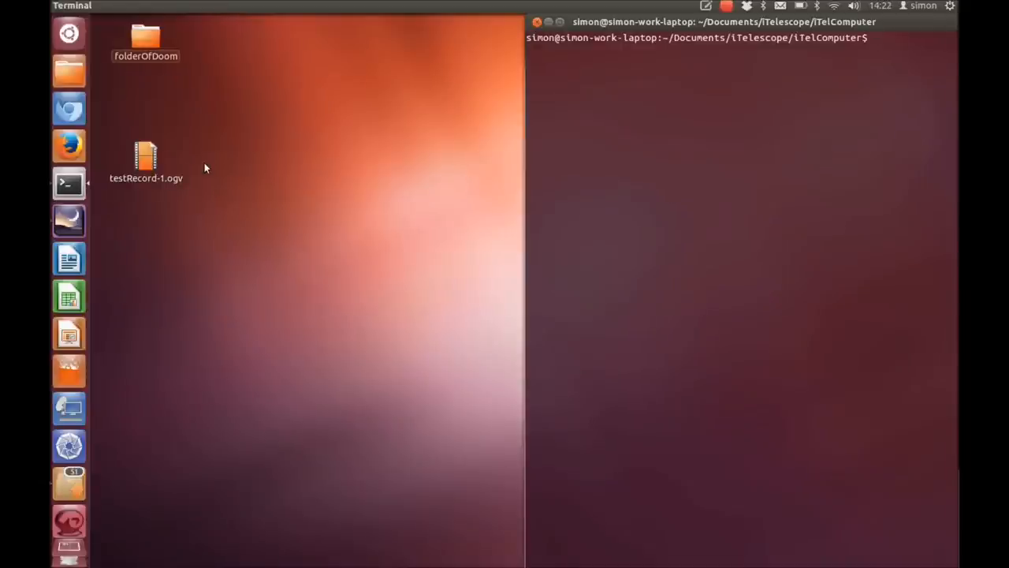
Step: Run 'sudo python' to launch the iTelescope script with administrator privileges
{"action": "type", "text": "sudo"}
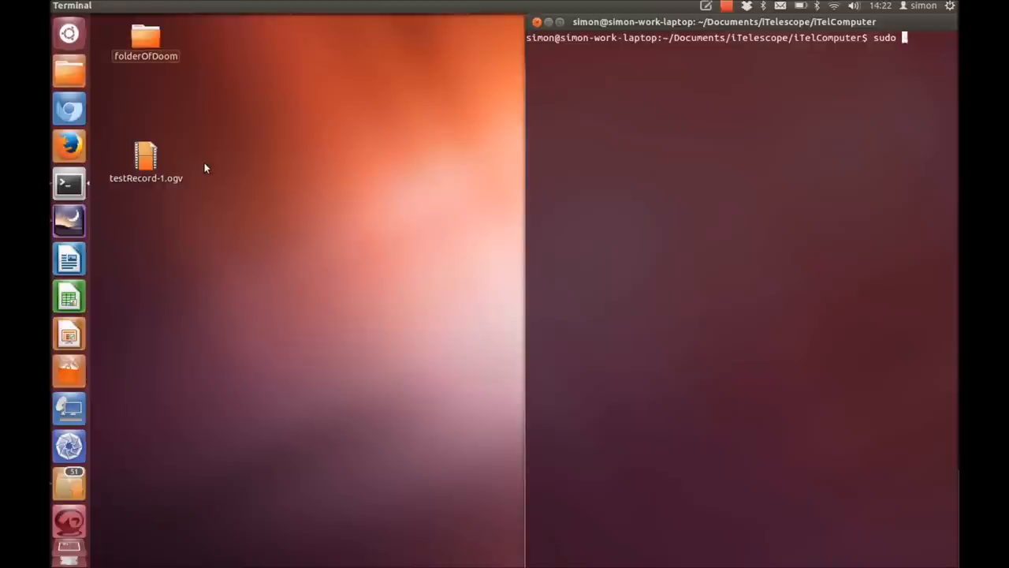
{"action": "type", "text": "python"}
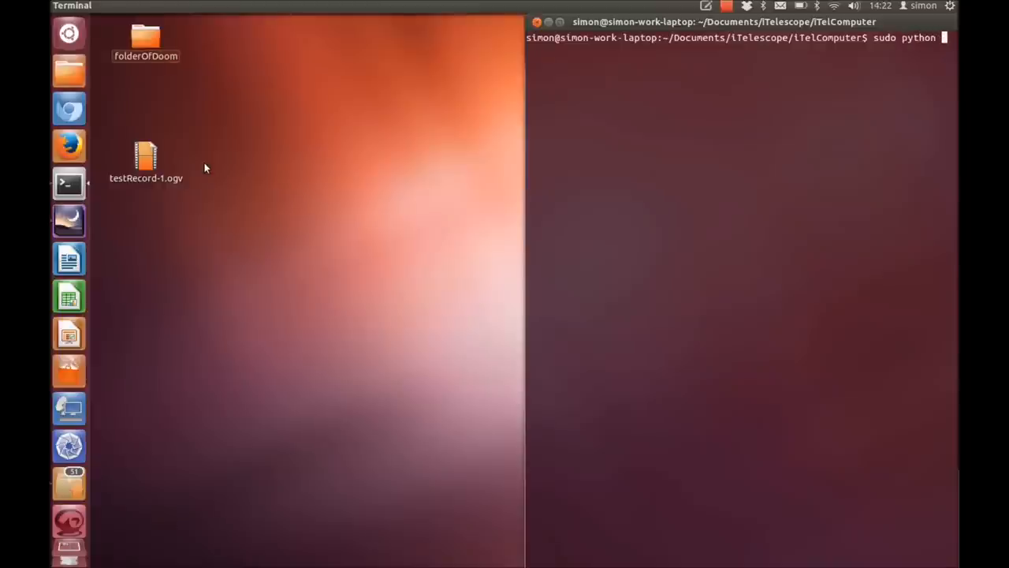
{"action": "key", "text": "Return"}
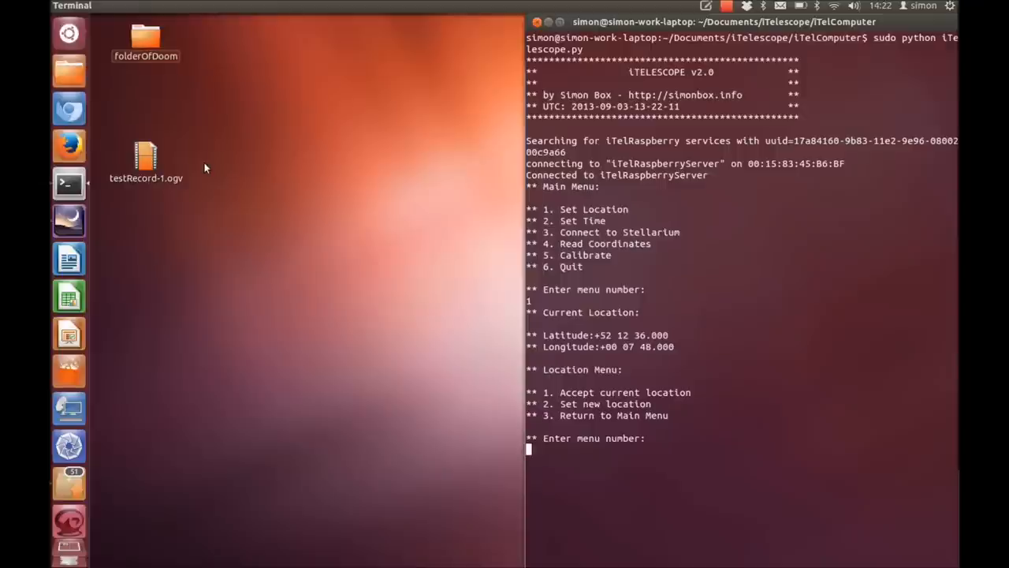
Step: Pick menu option 2, set latitude to 52:12:36, and start longitude with 00:07:
{"action": "type", "text": "2"}
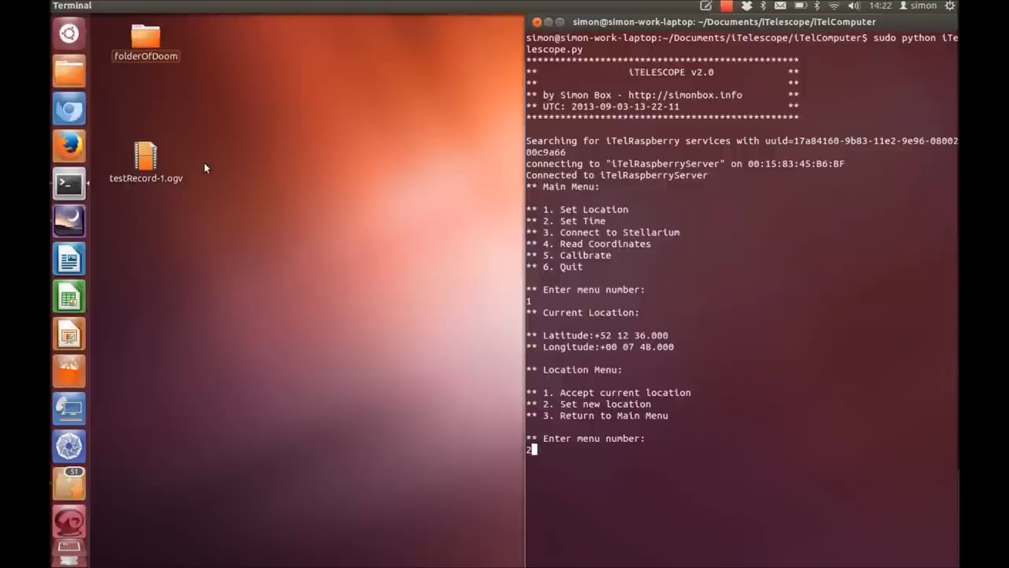
{"action": "key", "text": "Return"}
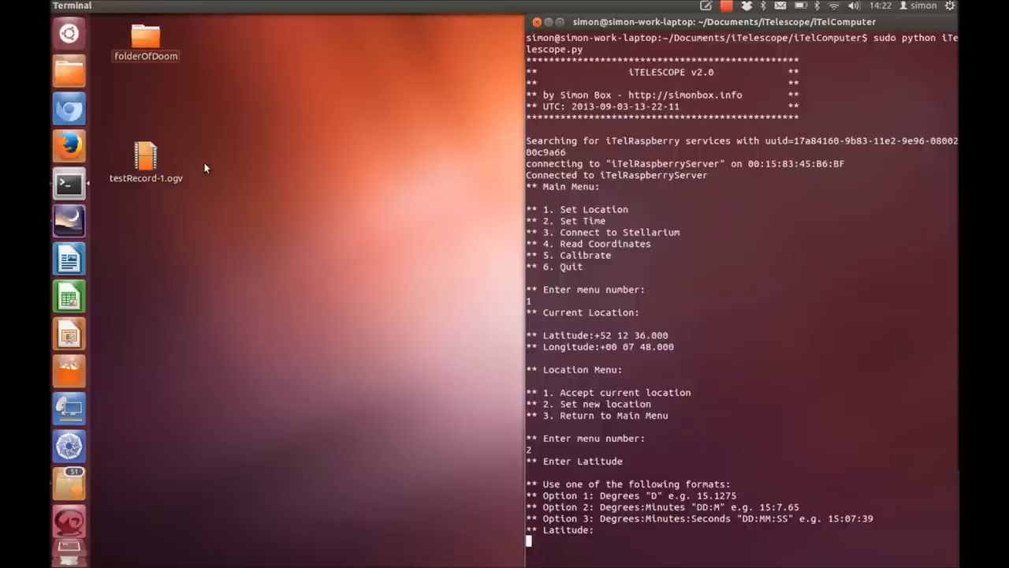
{"action": "type", "text": "52:12:36"}
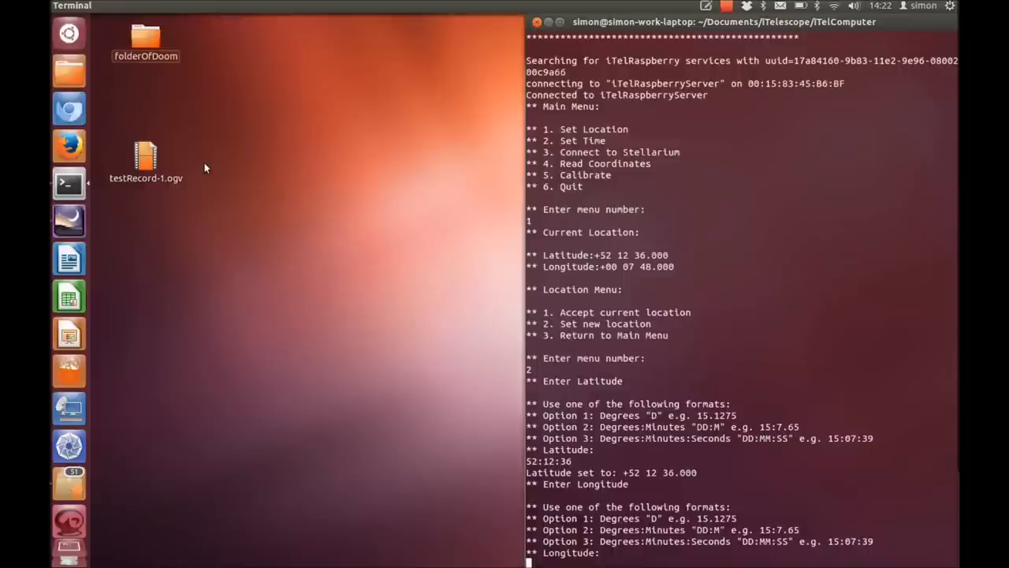
{"action": "type", "text": "00:07:"}
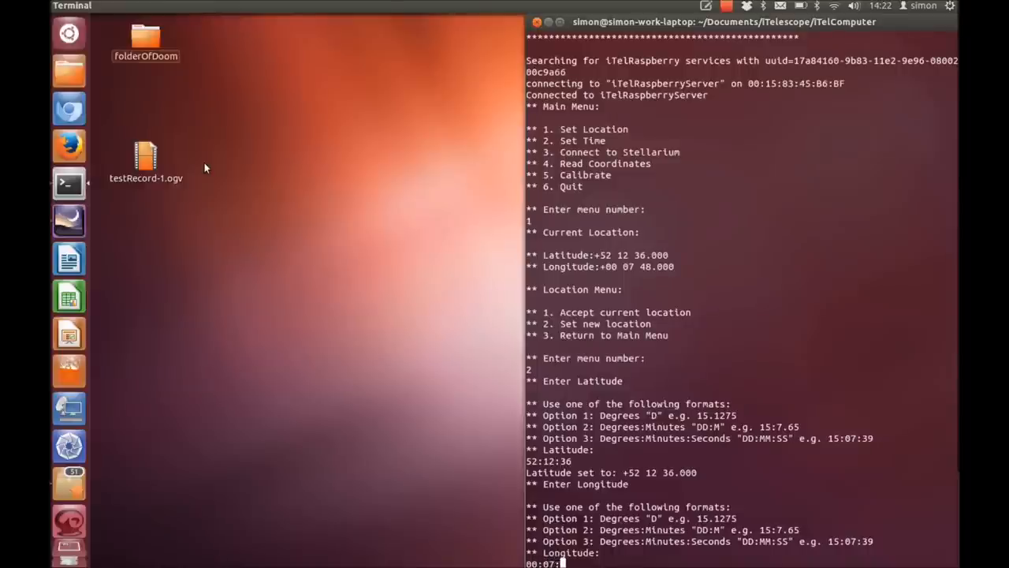